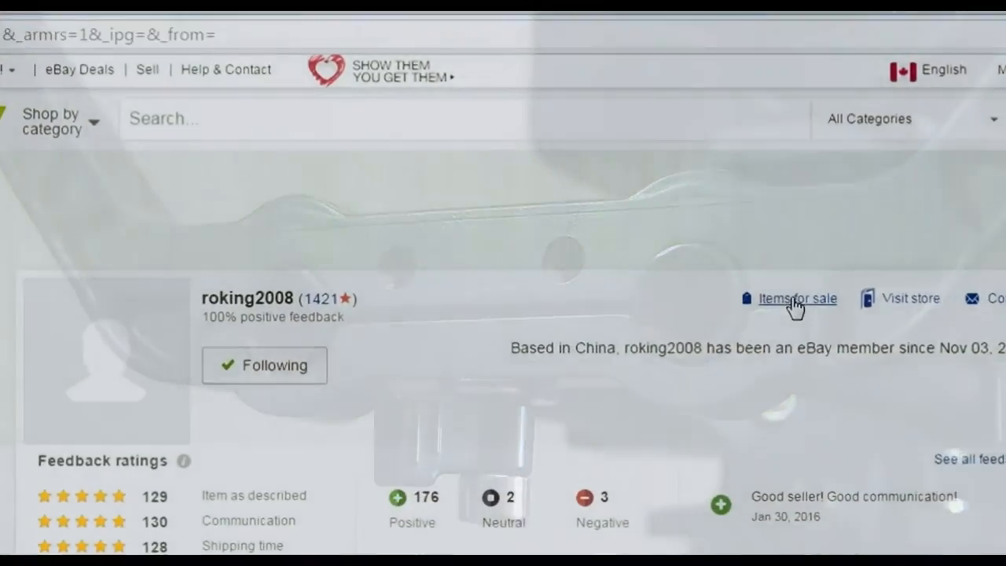
pyautogui.click(797, 299)
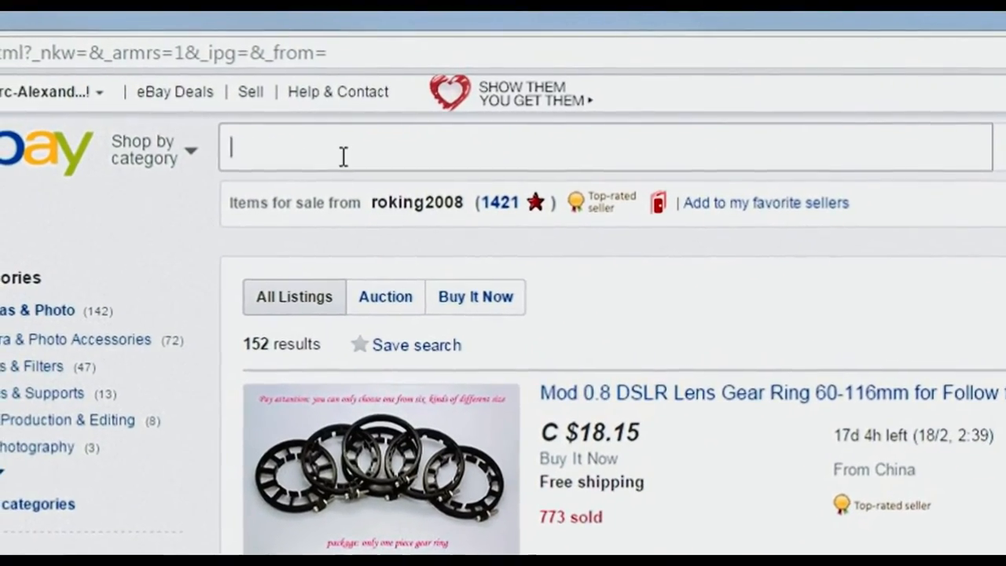
pyautogui.write('adjustable')
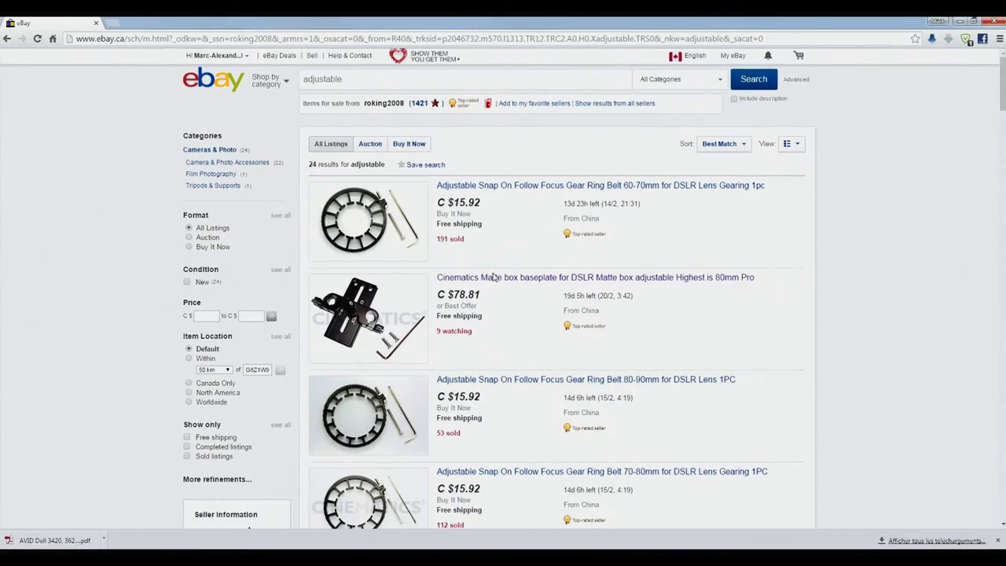
# Step: View the Cinematics matte box baseplate listing's description photos of the 80mm riser and sample matte box
pyautogui.click(595, 277)
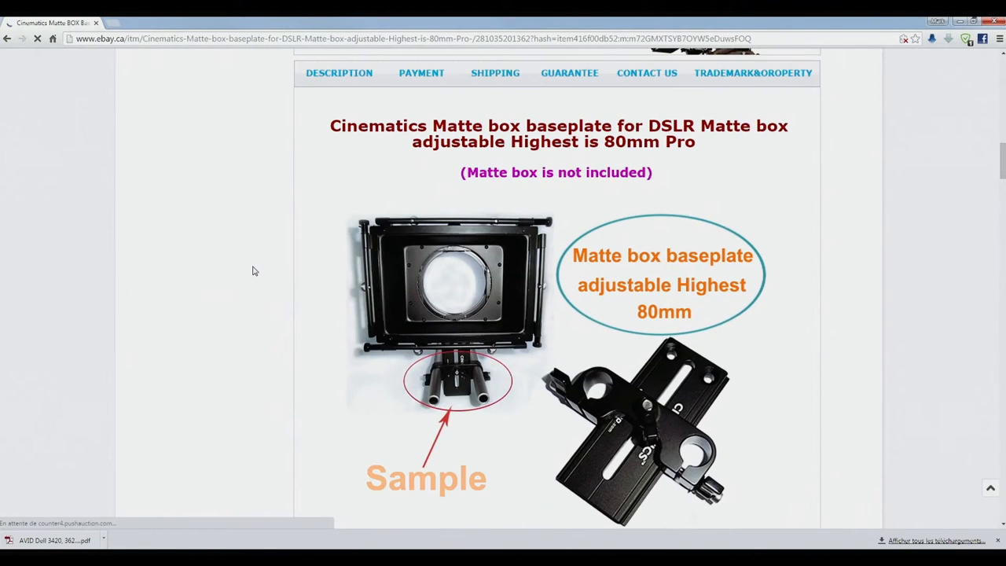
pyautogui.scroll(-3)
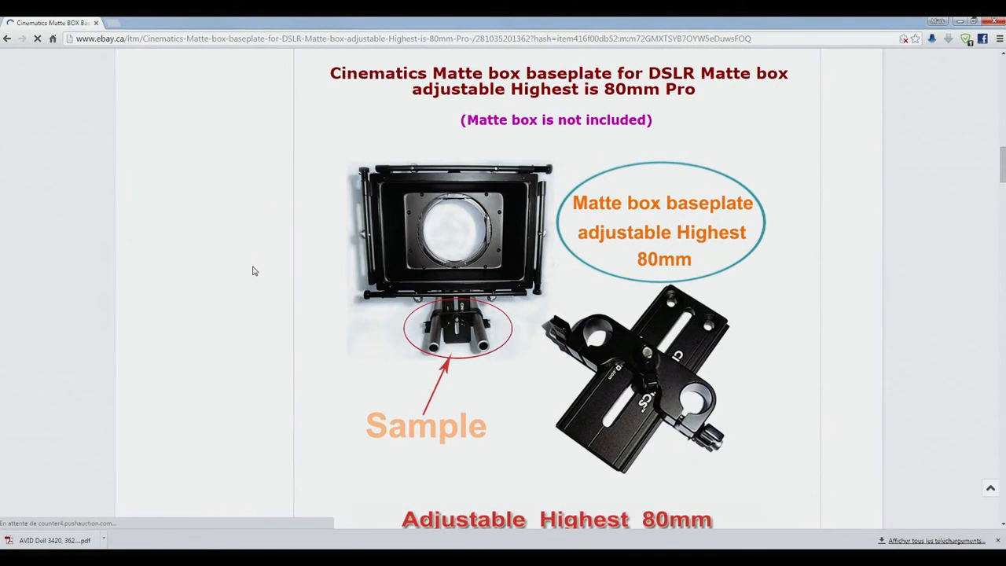
pyautogui.scroll(-3)
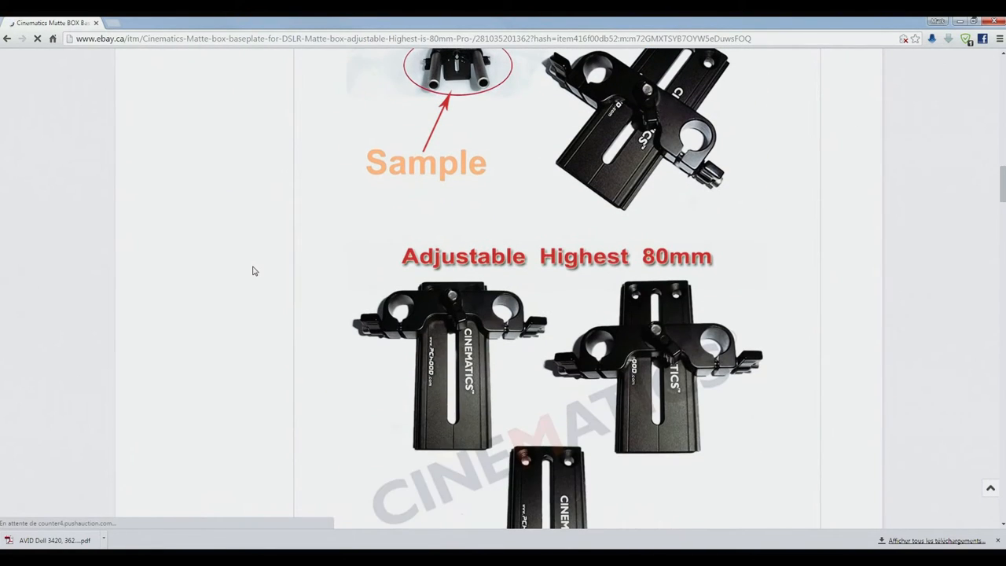
pyautogui.scroll(-3)
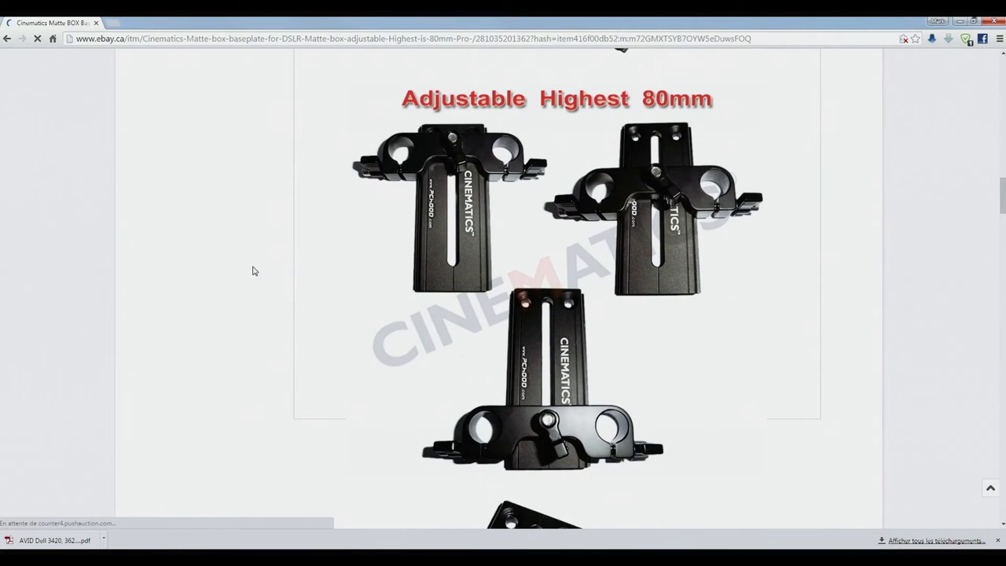
pyautogui.scroll(-3)
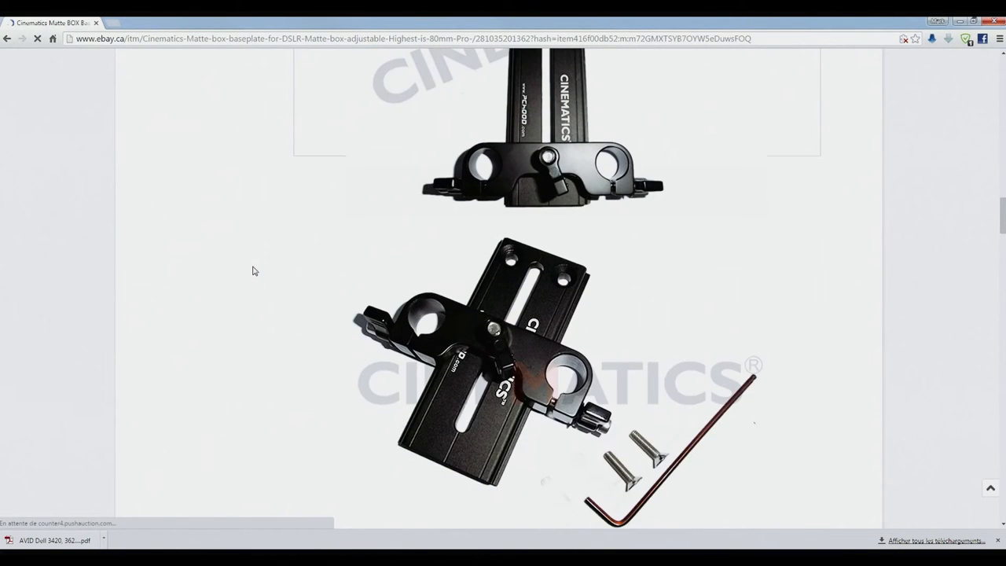
pyautogui.scroll(-3)
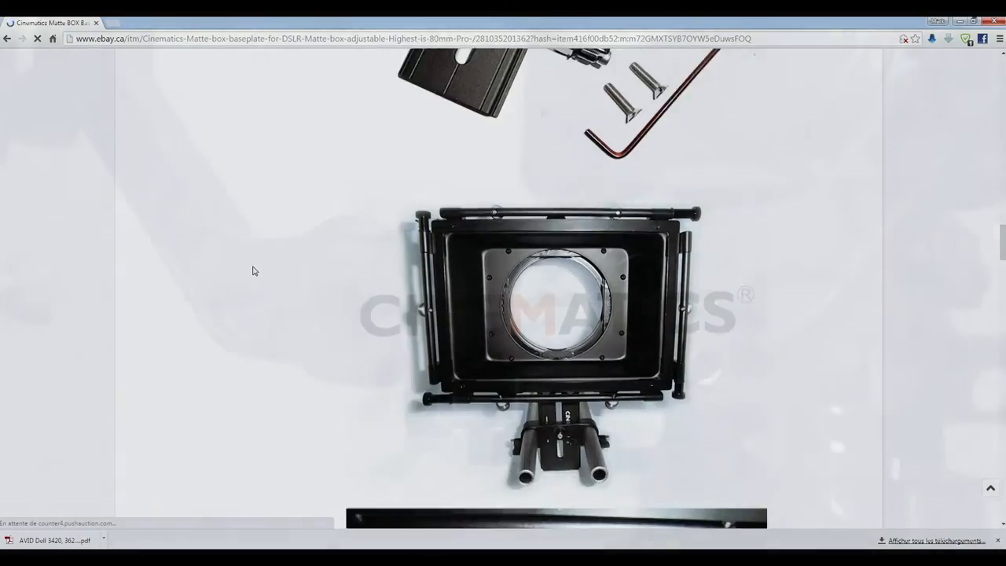